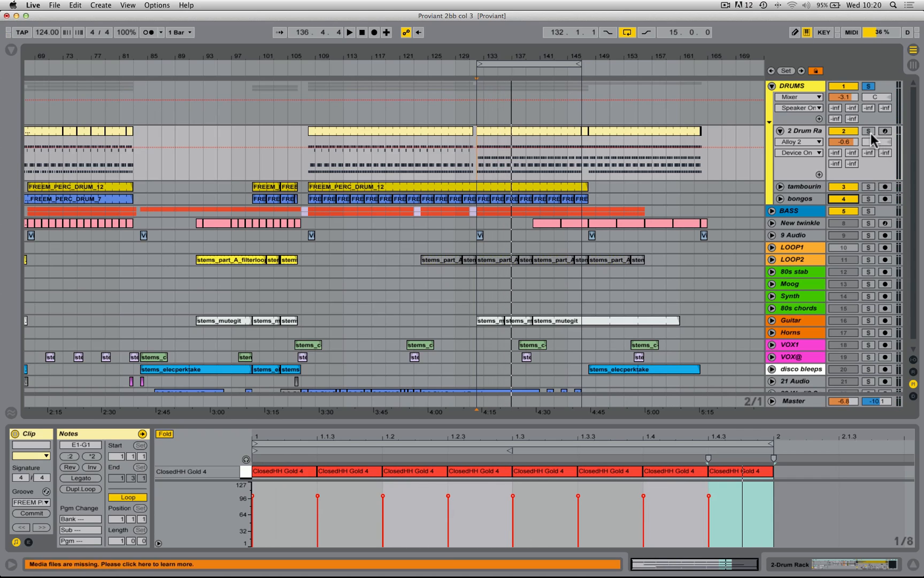
# Step: Solo the Drum Rack, then leave only the tambourine track soloed during playback
pyautogui.click(869, 131)
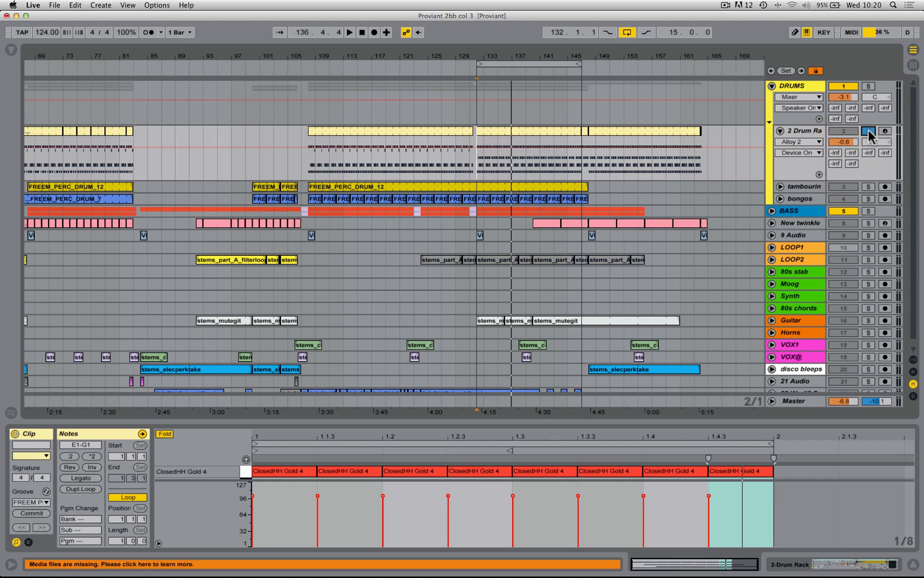
pyautogui.click(350, 32)
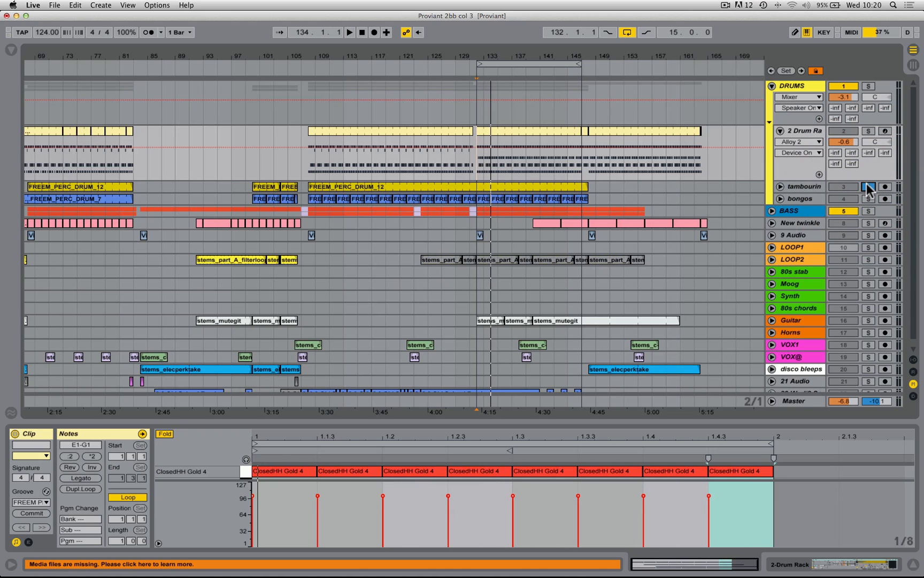
pyautogui.click(350, 32)
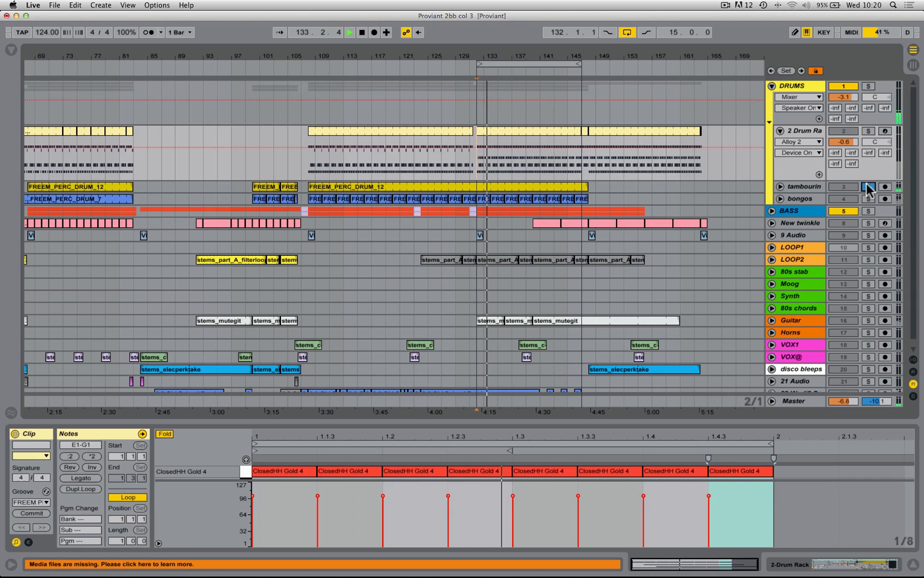
pyautogui.click(869, 186)
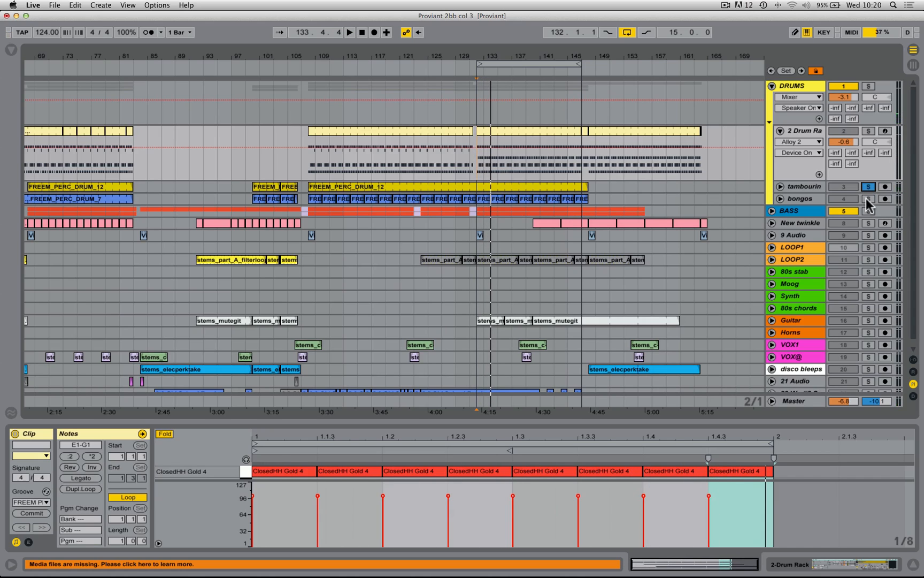
pyautogui.click(868, 199)
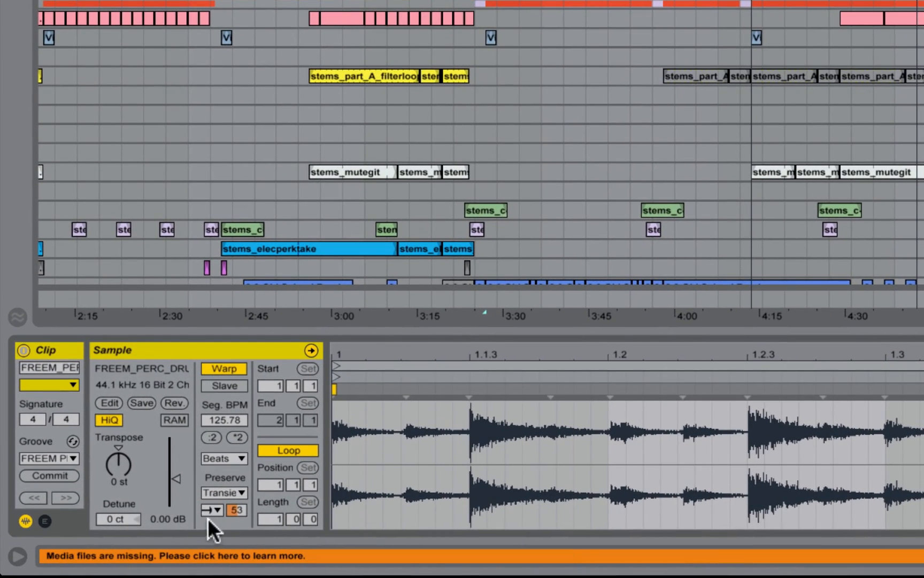
pyautogui.moveTo(238, 466)
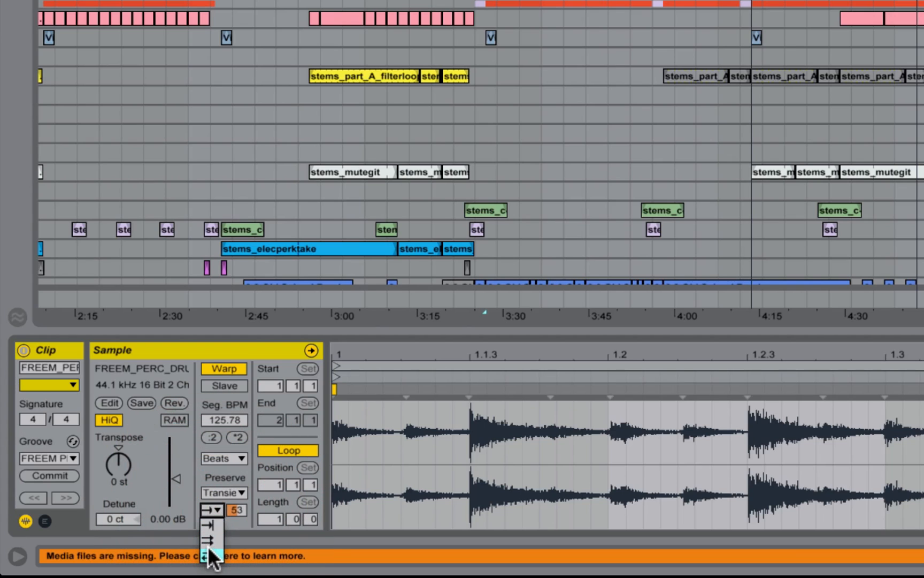
# Step: Set the clip's Transient Loop Mode to Loop Back-and-Forth under Beats warping
pyautogui.click(210, 525)
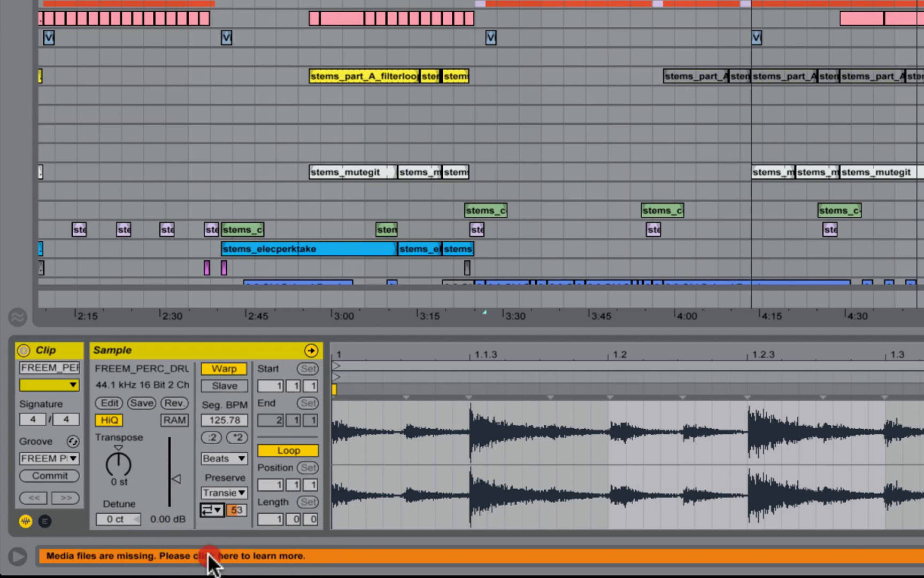
pyautogui.moveTo(210, 510)
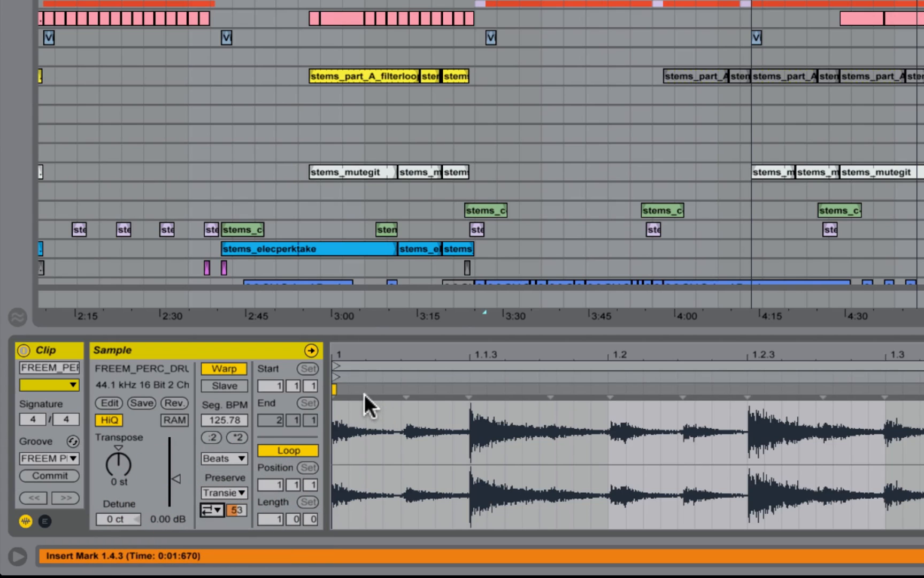
pyautogui.moveTo(403, 391)
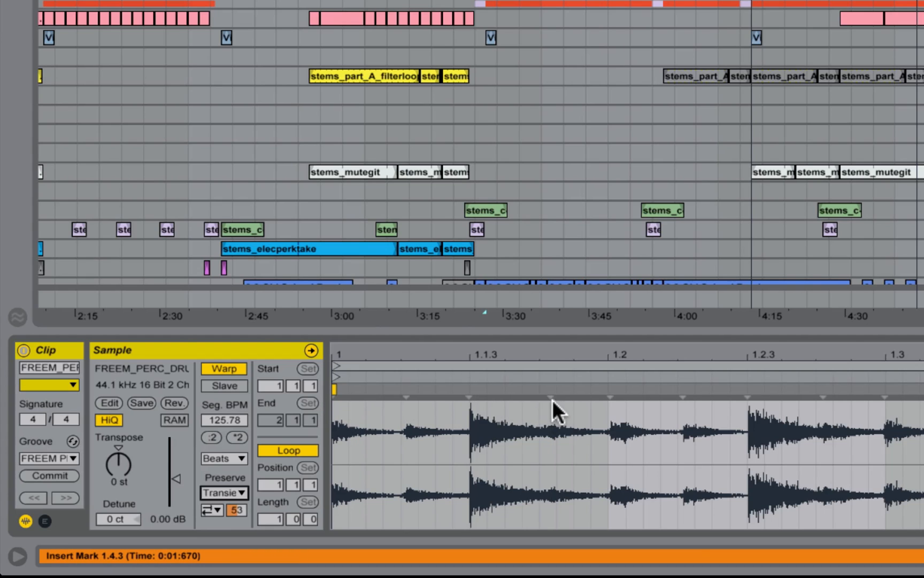
pyautogui.moveTo(535, 406)
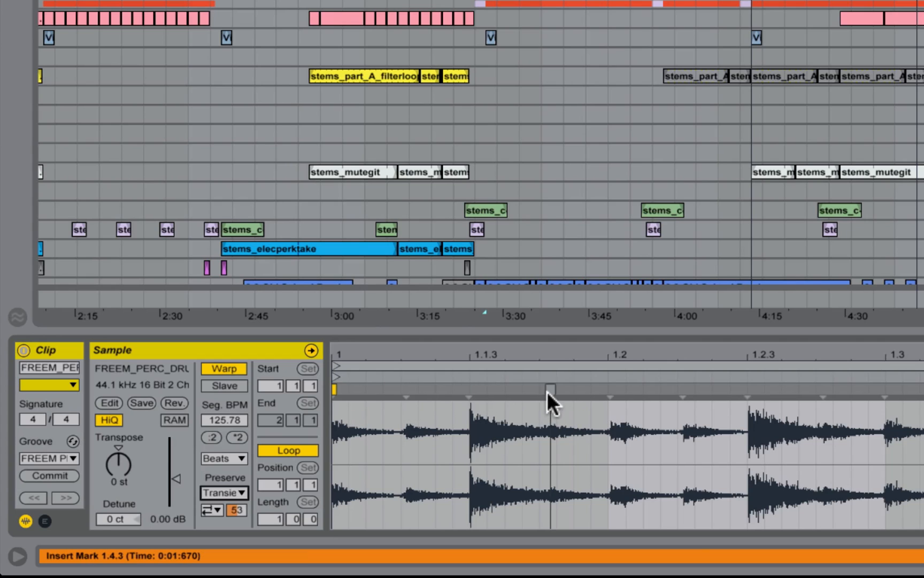
pyautogui.moveTo(615, 407)
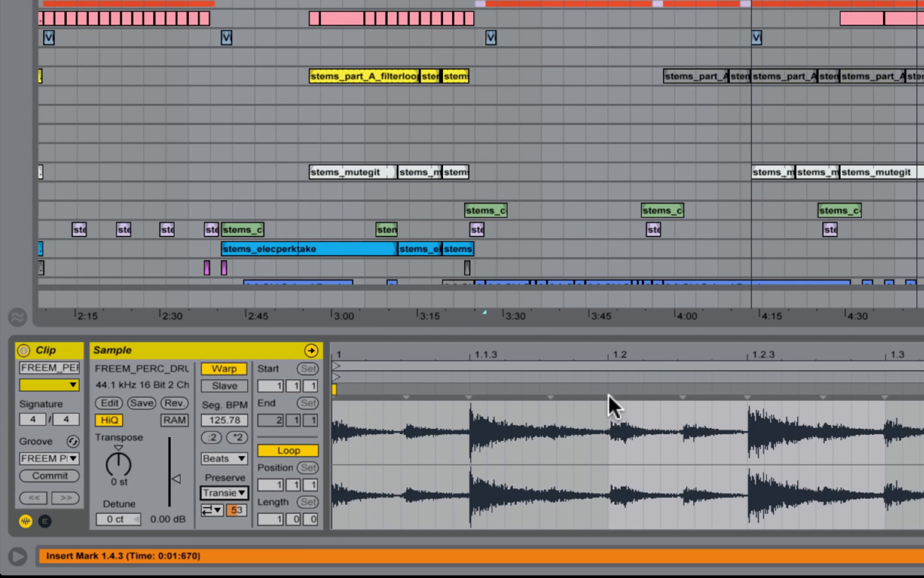
pyautogui.moveTo(551, 398)
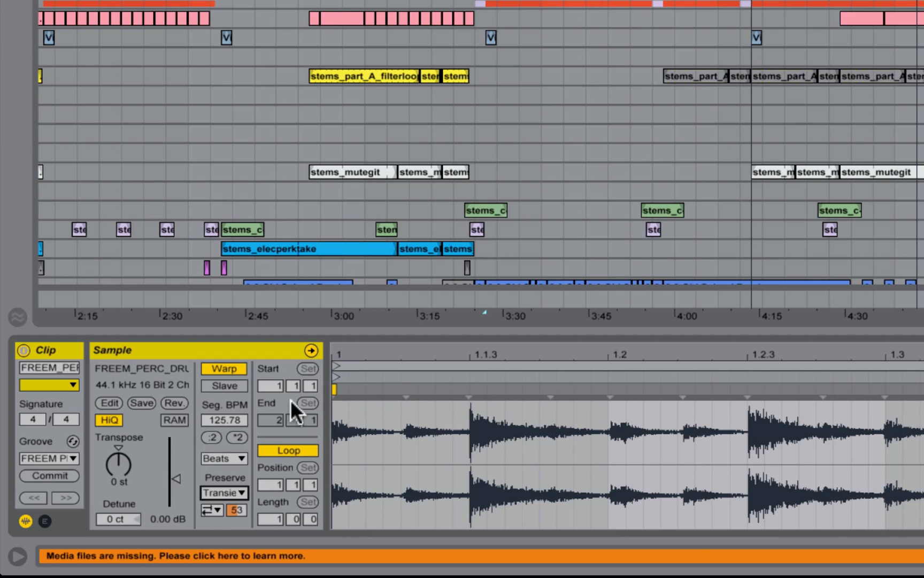
pyautogui.moveTo(250, 430)
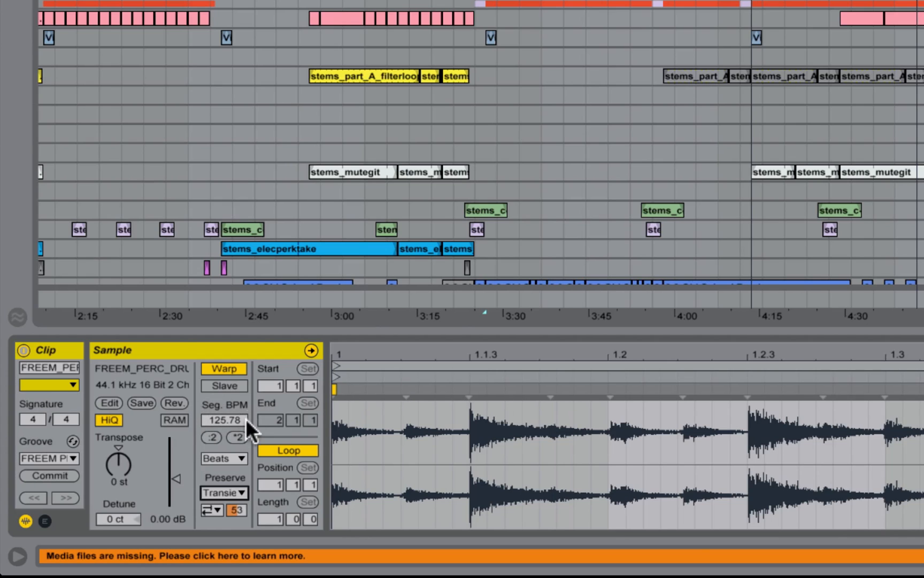
pyautogui.moveTo(222, 436)
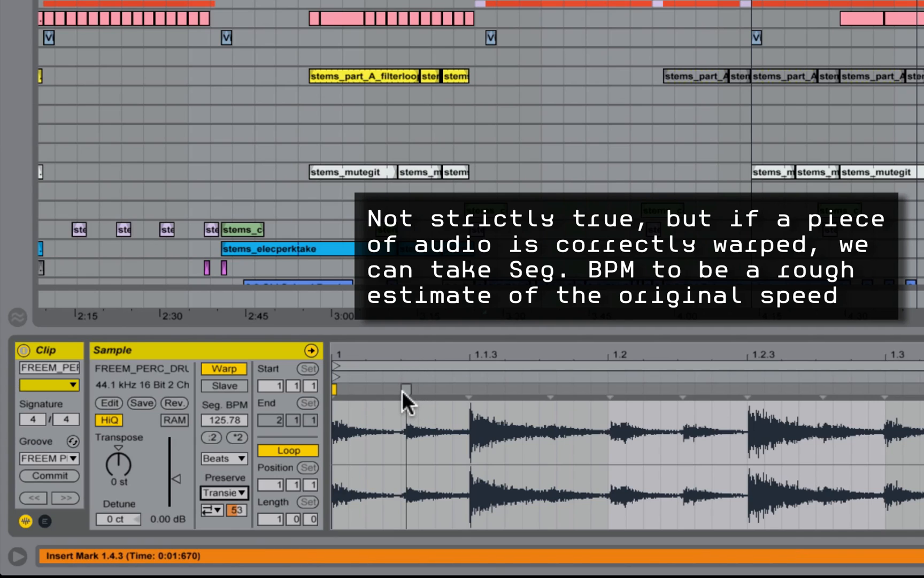
pyautogui.moveTo(362, 413)
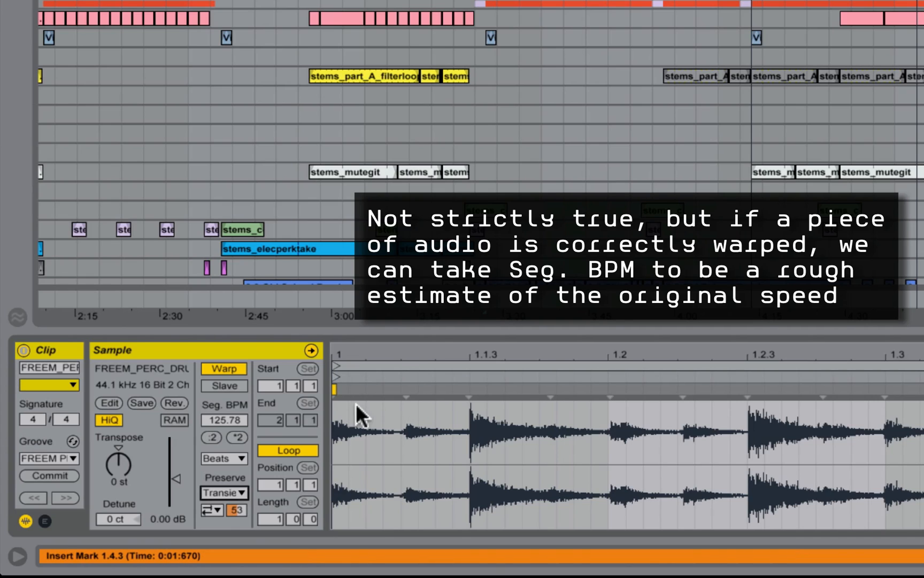
pyautogui.moveTo(406, 406)
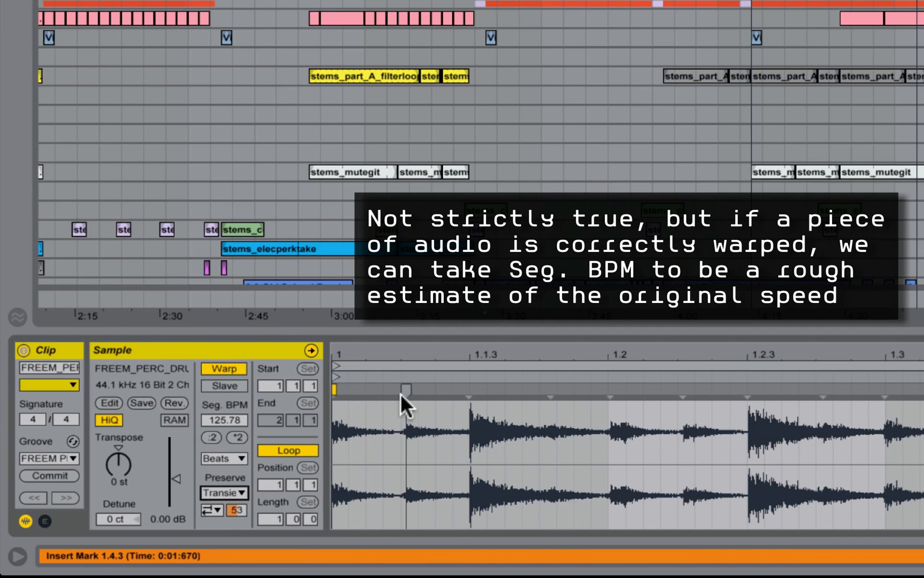
pyautogui.moveTo(406, 403)
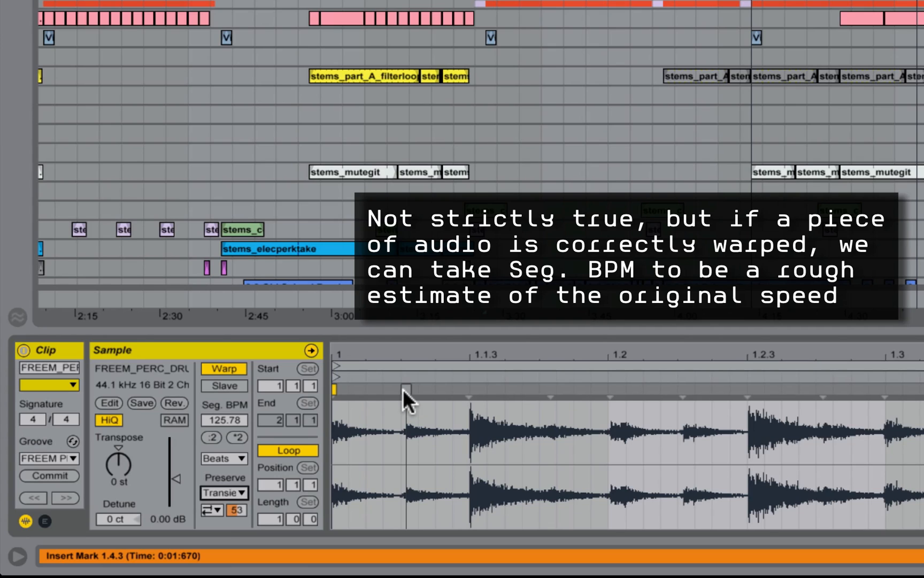
pyautogui.moveTo(409, 401)
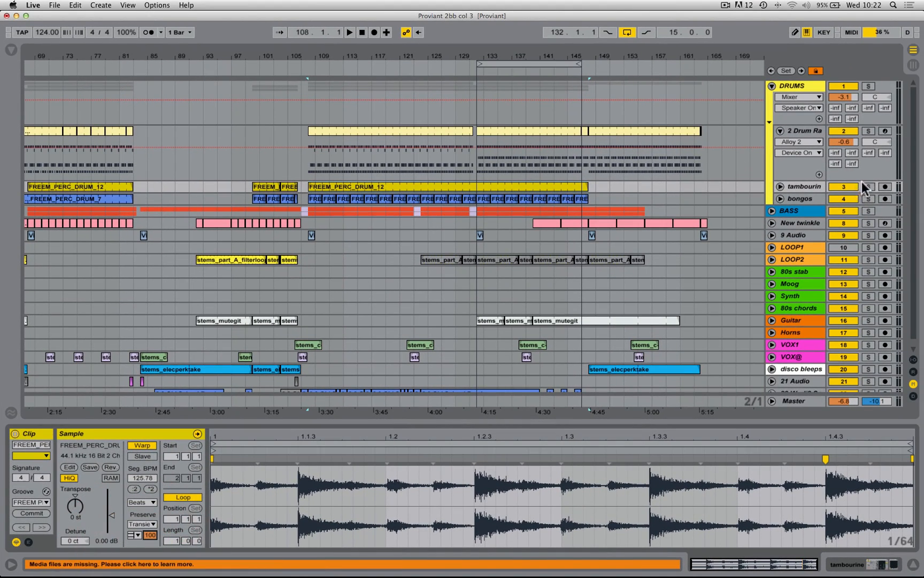
# Step: Solo the tambourine track and restart playback from the transport
pyautogui.click(867, 187)
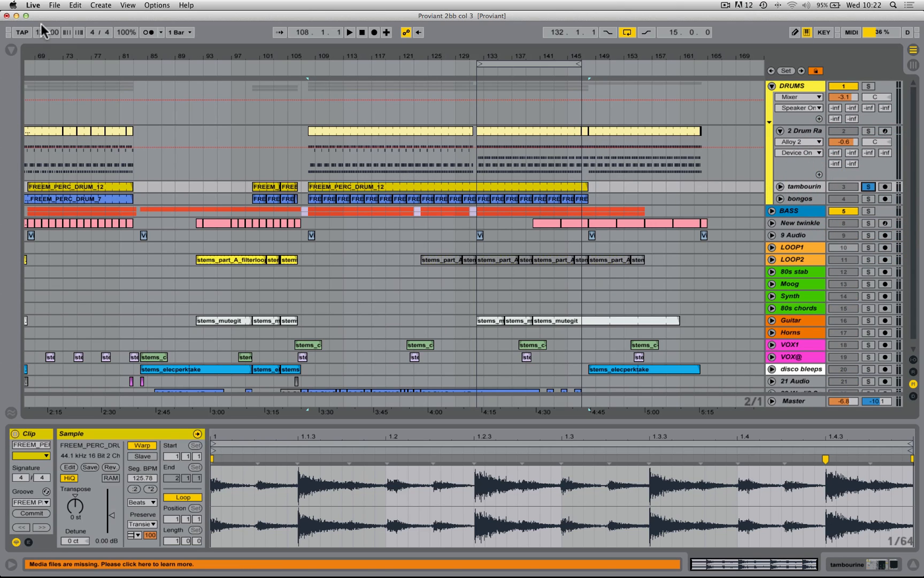
pyautogui.moveTo(47, 33); pyautogui.dragTo(47, 27)
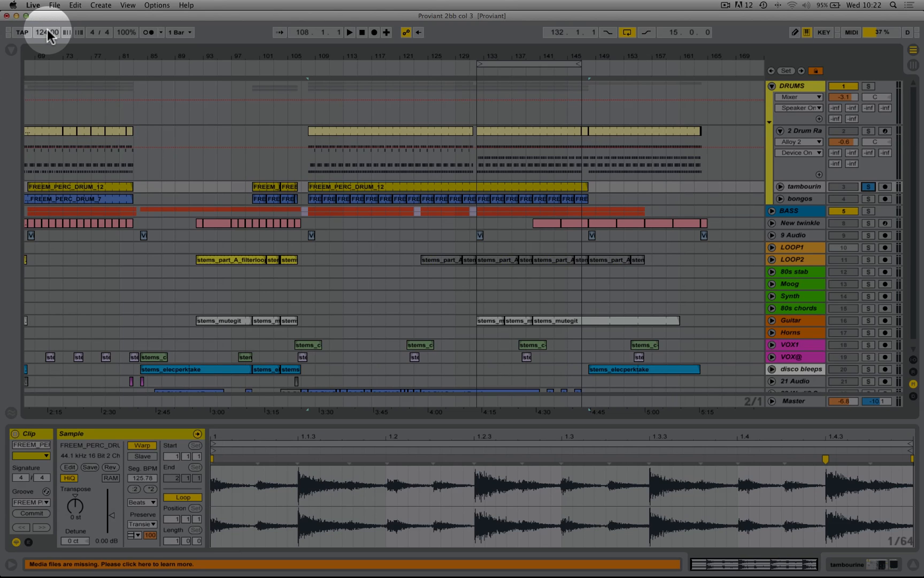
pyautogui.click(349, 32)
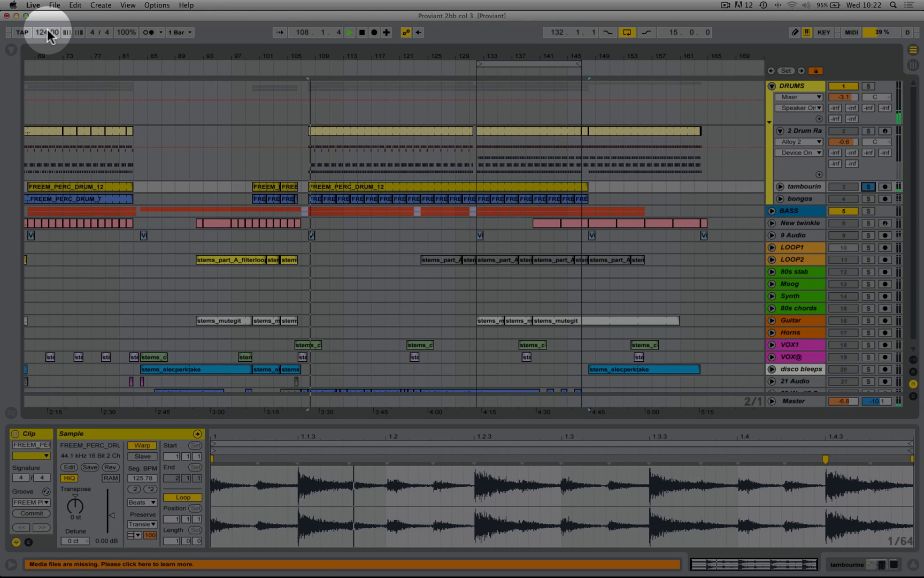
pyautogui.click(350, 32)
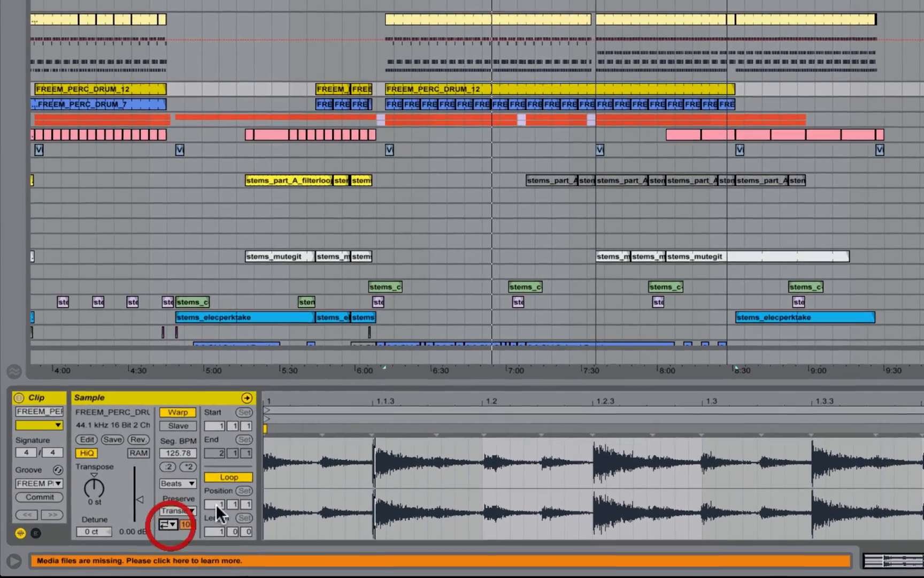
pyautogui.scroll(-3)
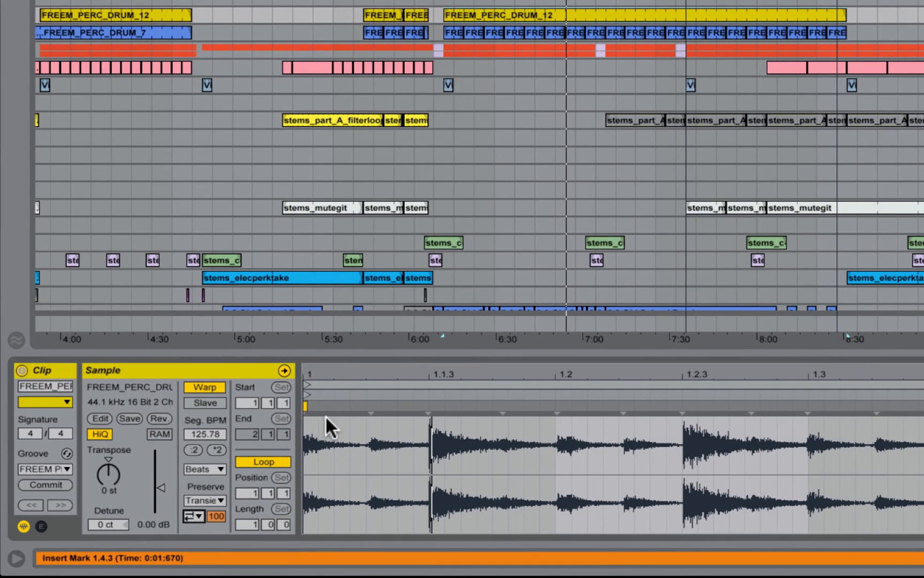
pyautogui.moveTo(359, 423)
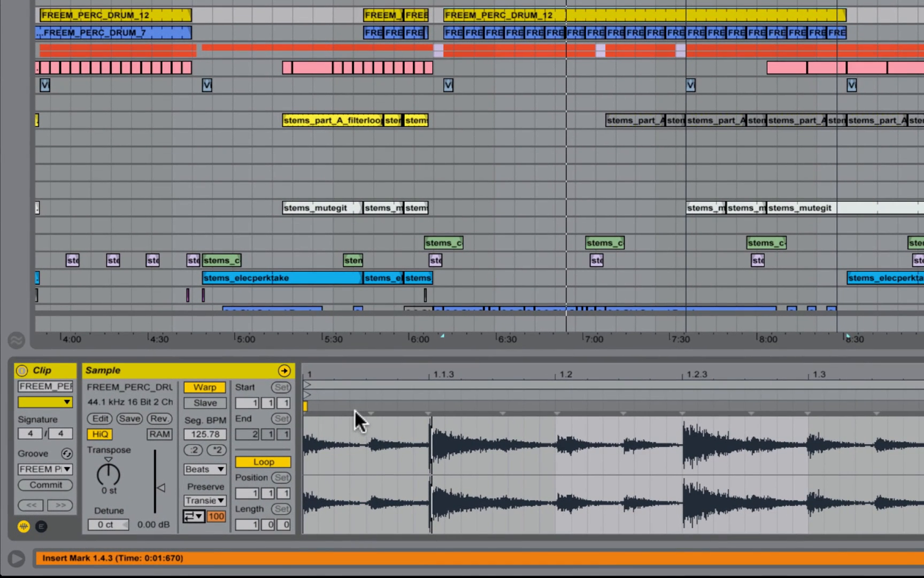
pyautogui.moveTo(359, 424)
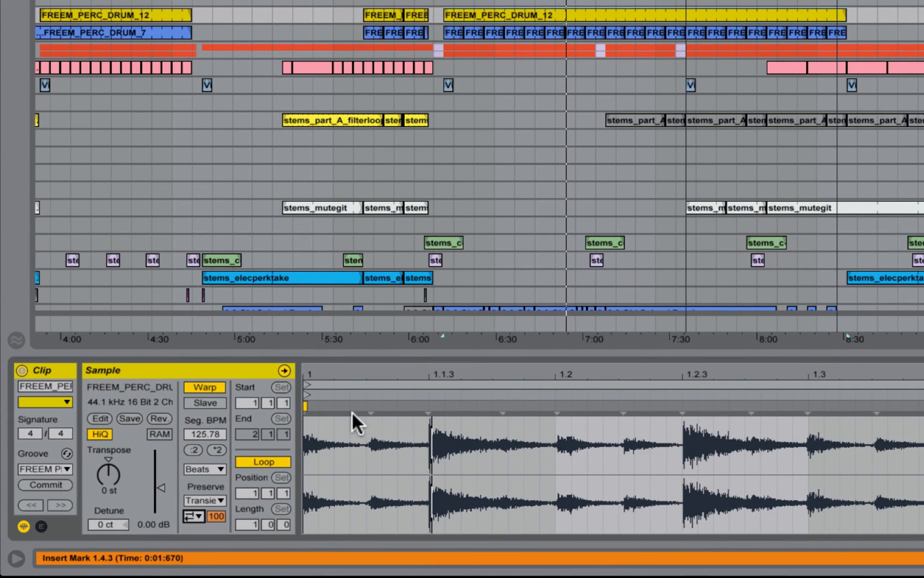
pyautogui.moveTo(363, 418)
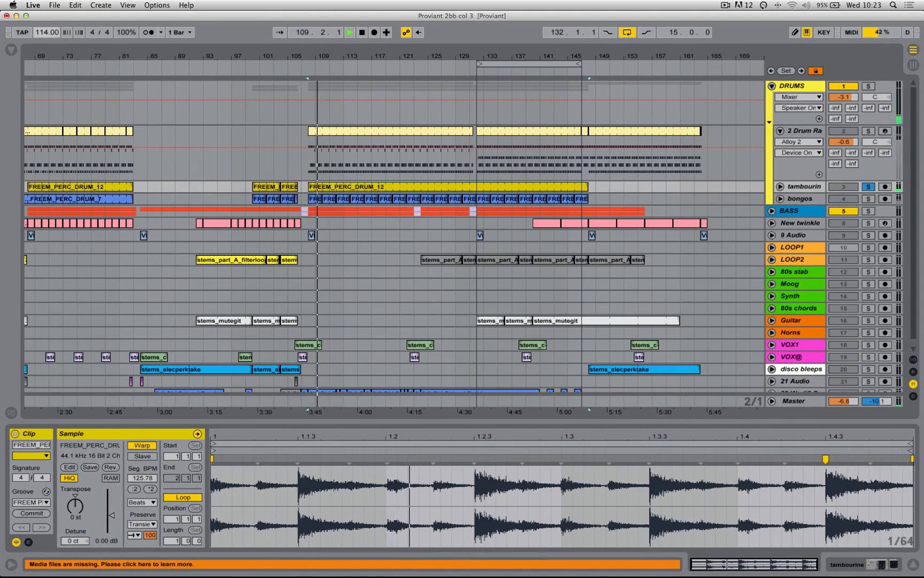
# Step: Raise the song tempo from 114 to 123 BPM during playback
pyautogui.click(22, 32)
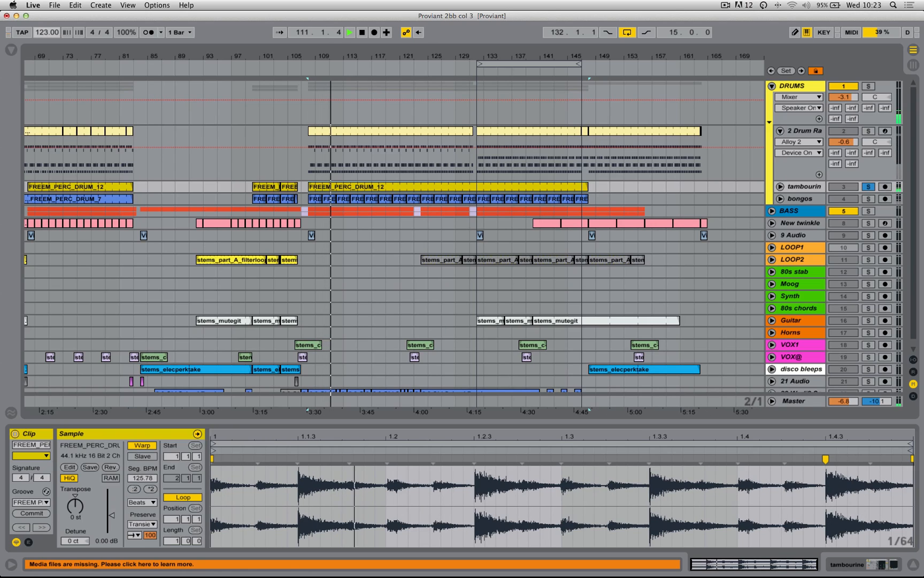
pyautogui.click(47, 32)
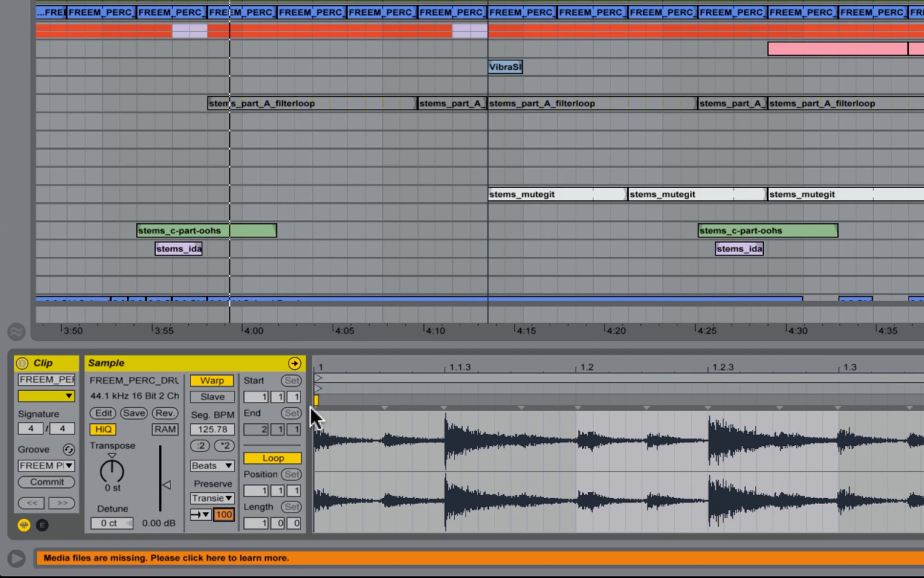
pyautogui.moveTo(336, 418)
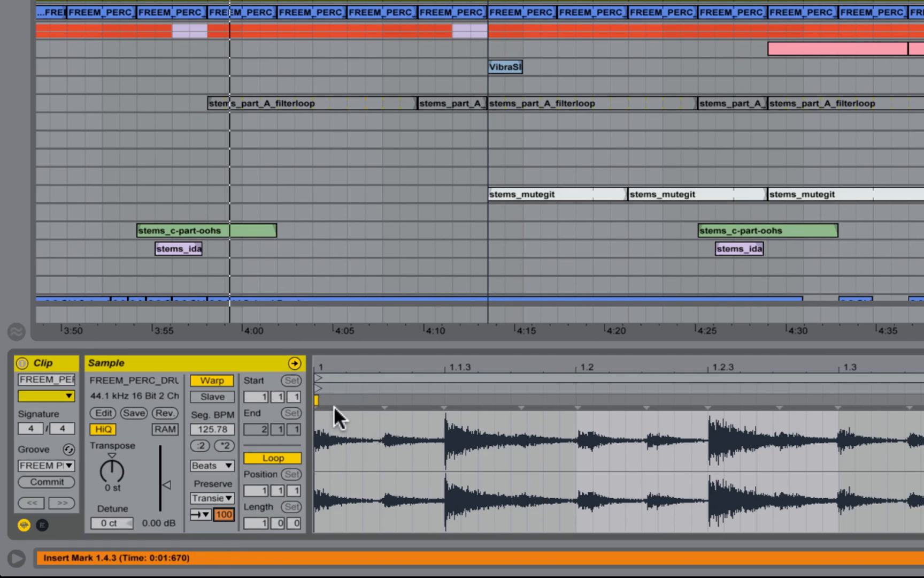
pyautogui.moveTo(385, 419)
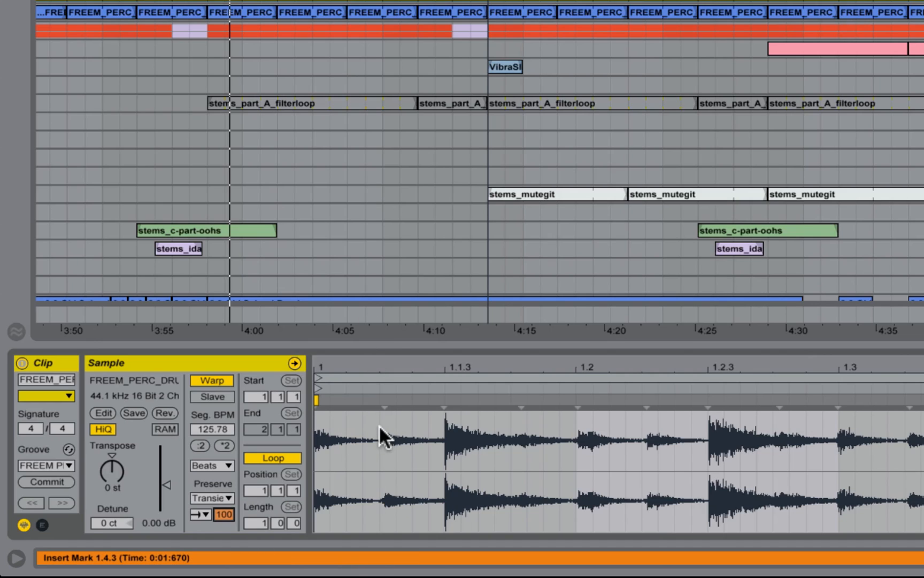
pyautogui.moveTo(373, 417)
pyautogui.write('28')
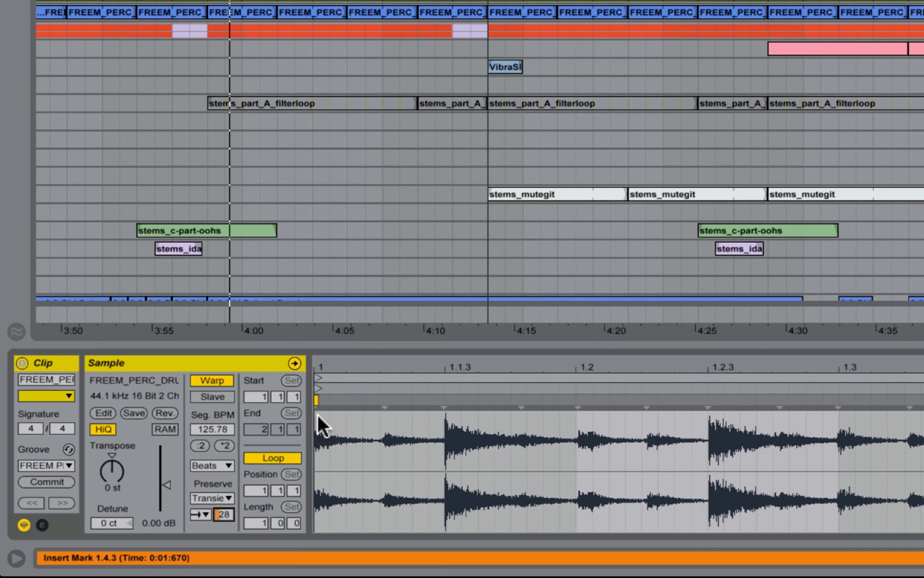
pyautogui.moveTo(335, 487)
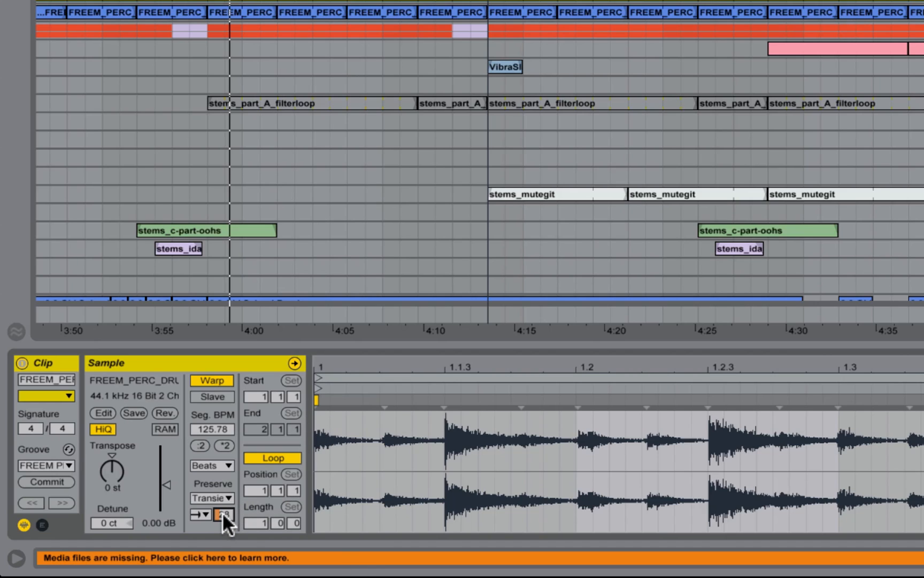
# Step: Reset the tambourine clip's Transient Envelope decay back to 100
pyautogui.doubleClick(222, 514)
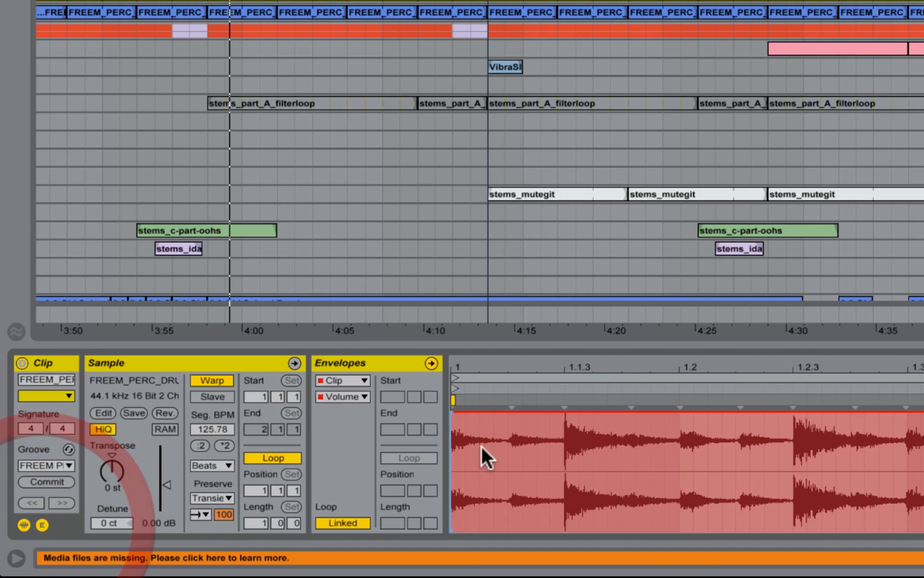
# Step: Show the Envelopes box beside the tambourine clip's Sample box
pyautogui.click(466, 442)
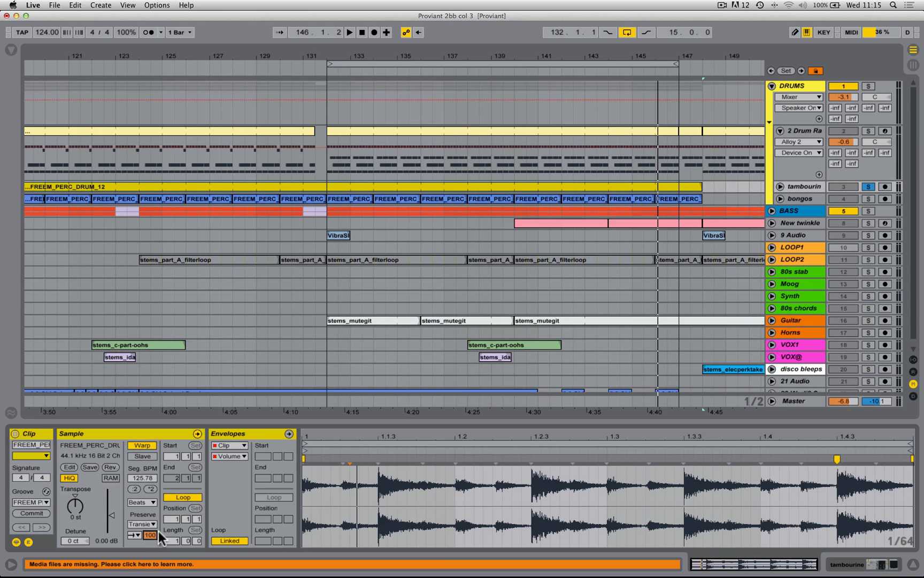
# Step: Select the bongos clip so its Sample box shows in Clip View
pyautogui.click(801, 198)
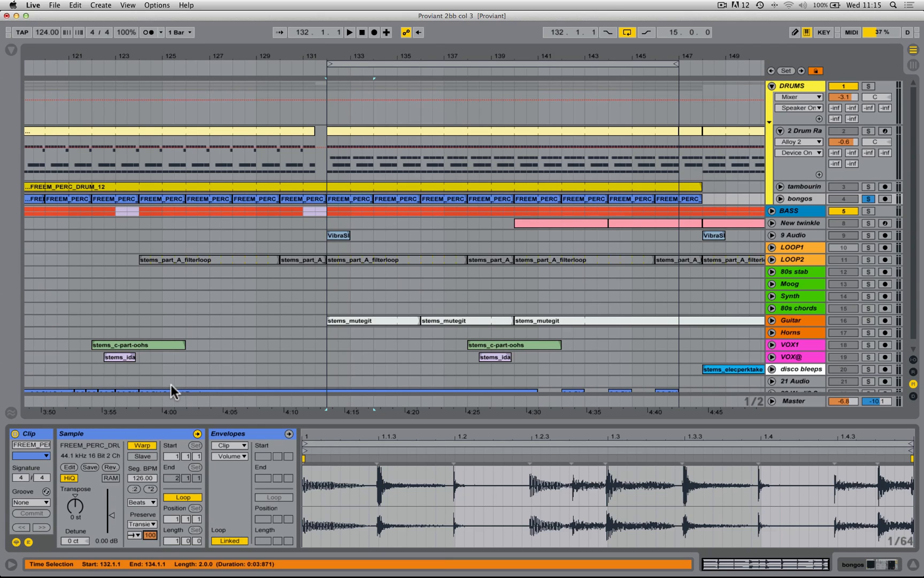
# Step: Loop bars 132–134 on the bongos clip and lower its transient decay to about 66
pyautogui.click(348, 32)
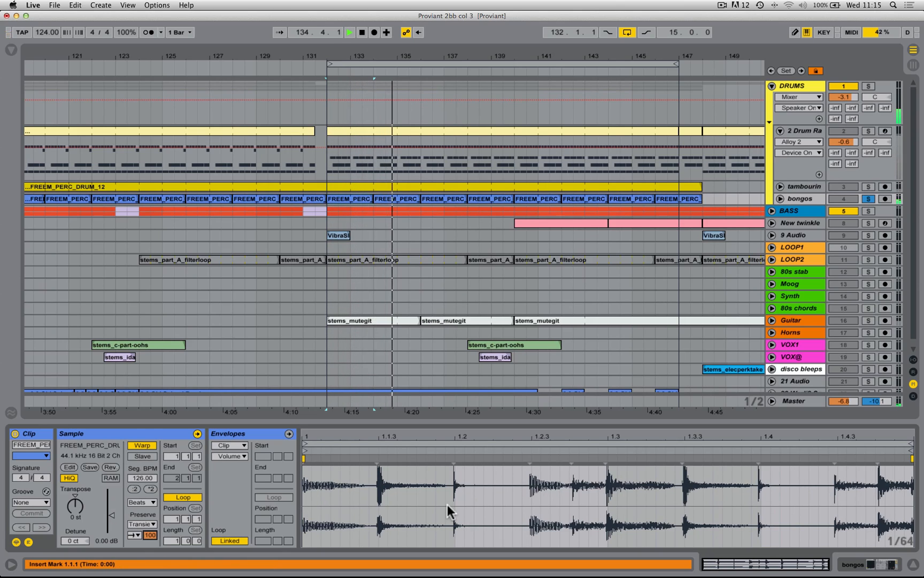
pyautogui.click(348, 199)
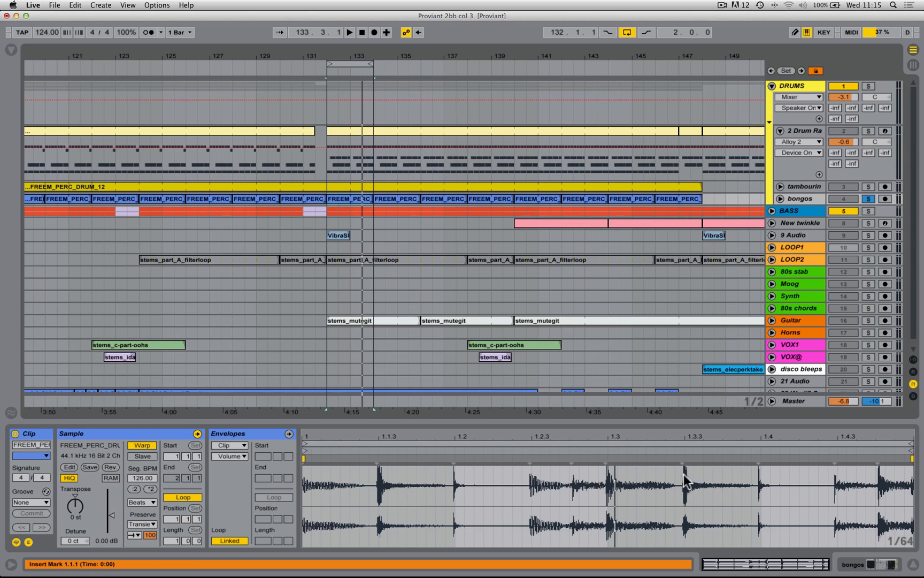
pyautogui.moveTo(415, 530)
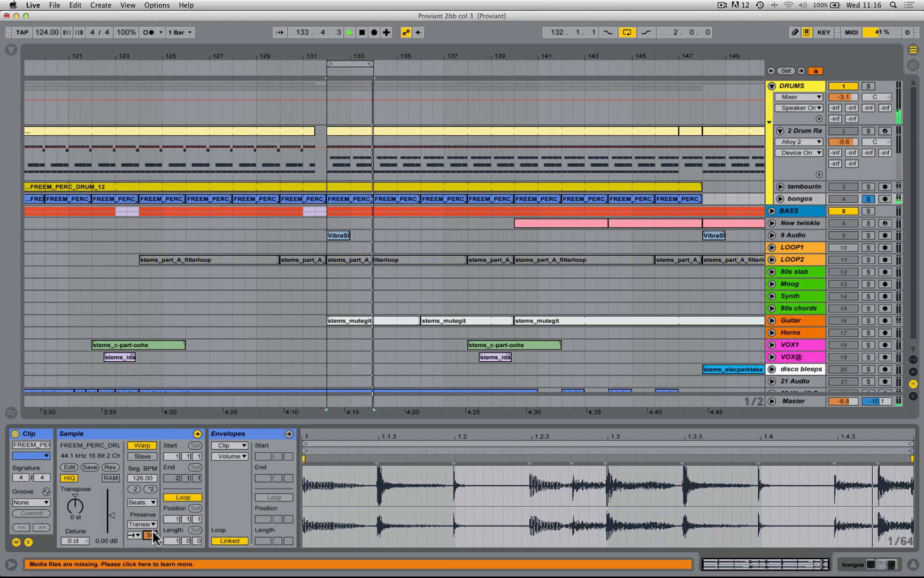
pyautogui.click(350, 33)
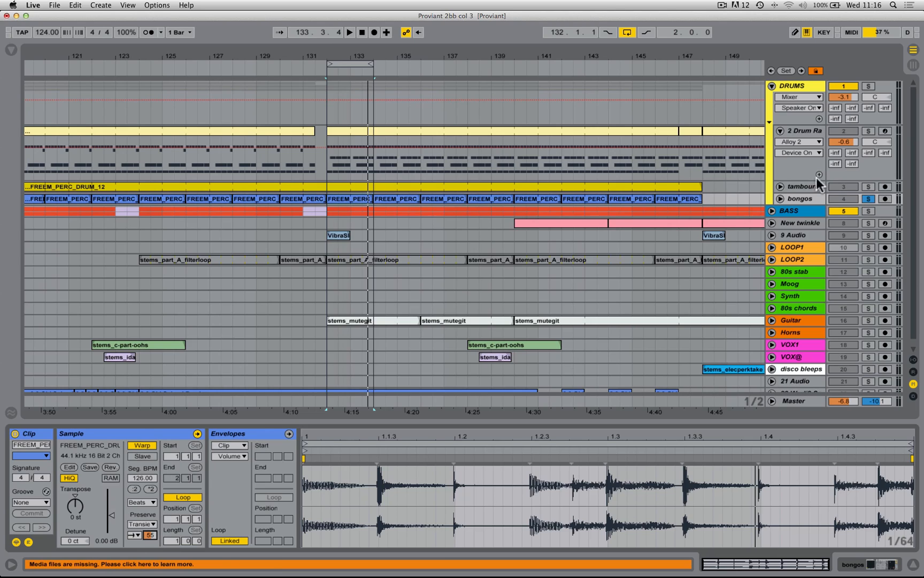
pyautogui.moveTo(882, 116)
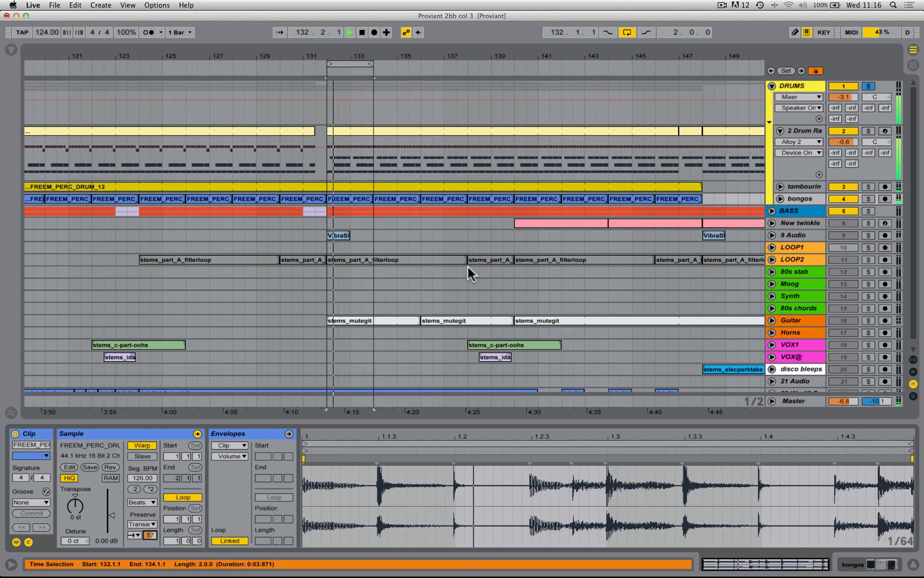
# Step: Solo the DRUMS group and bring up the bongos clip's Transient Loop Mode choices
pyautogui.click(348, 32)
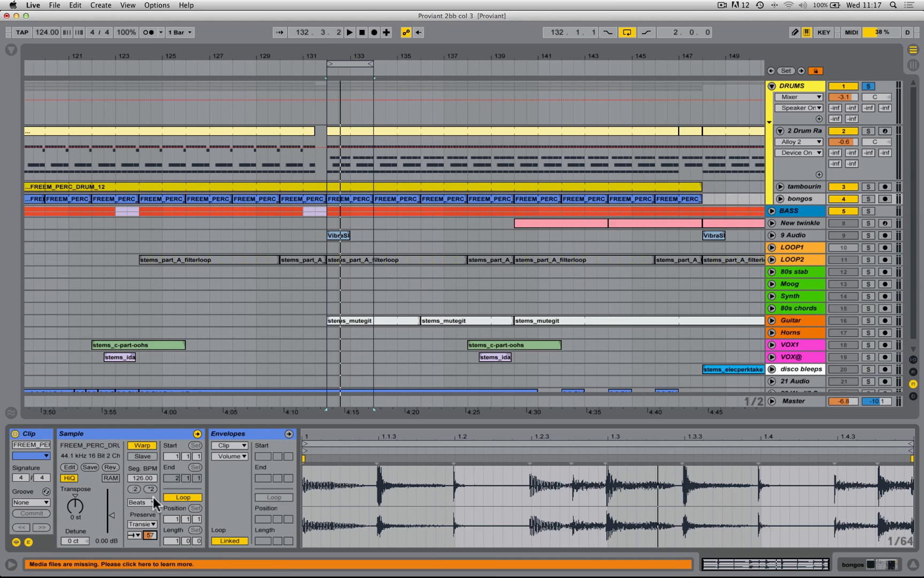
pyautogui.click(135, 535)
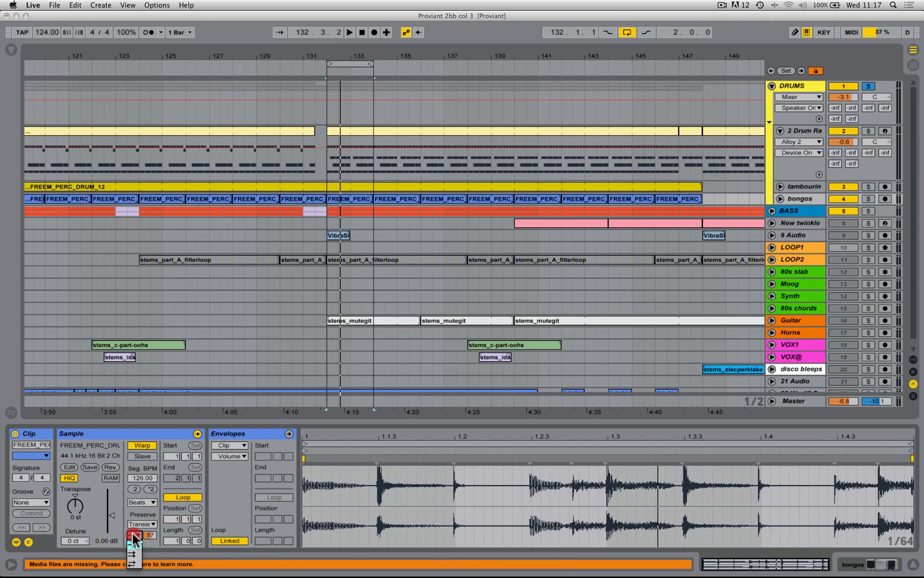